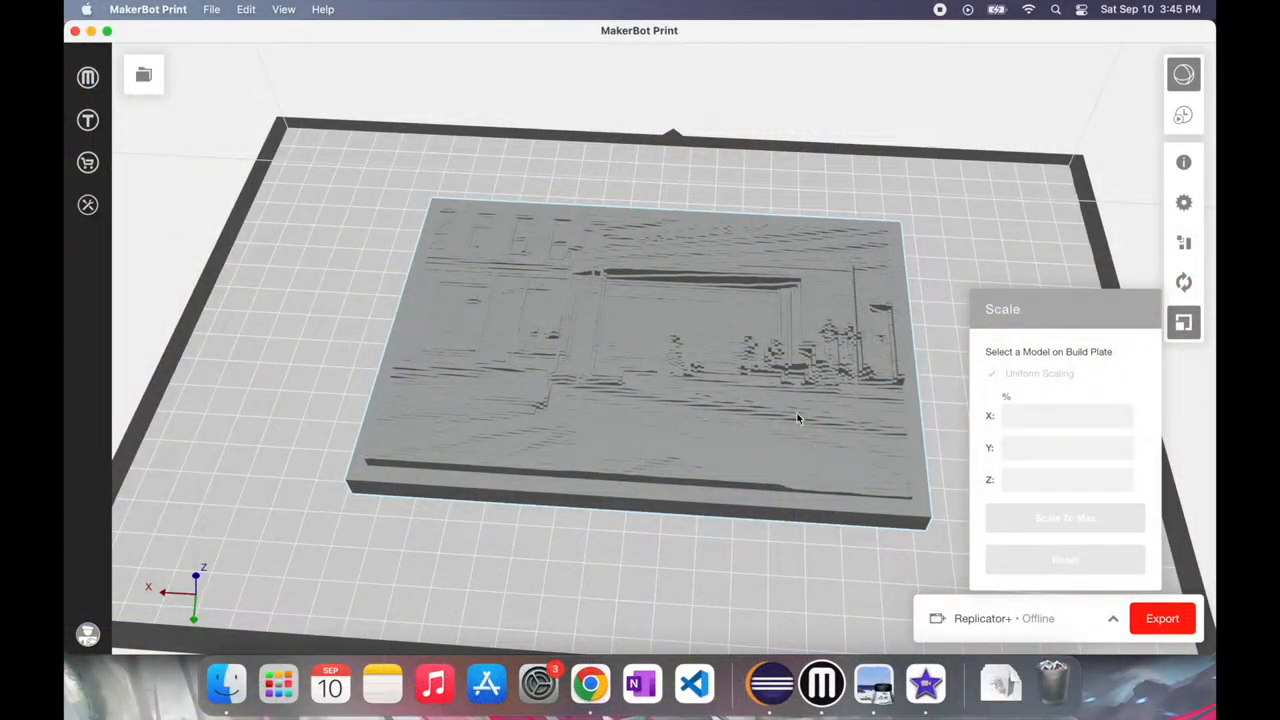
mouse_move(718, 316)
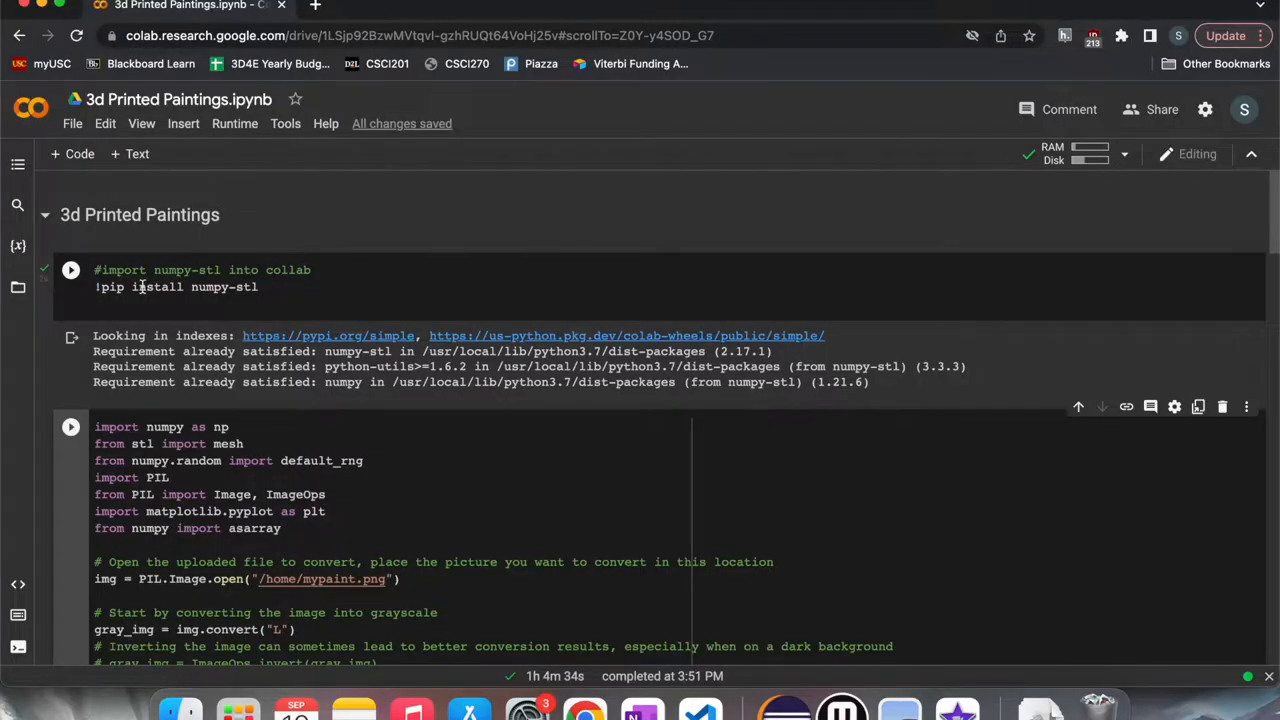
Highlight the image path, then scroll to the save cell and highlight 'model' in model.stl
double_click(320, 579)
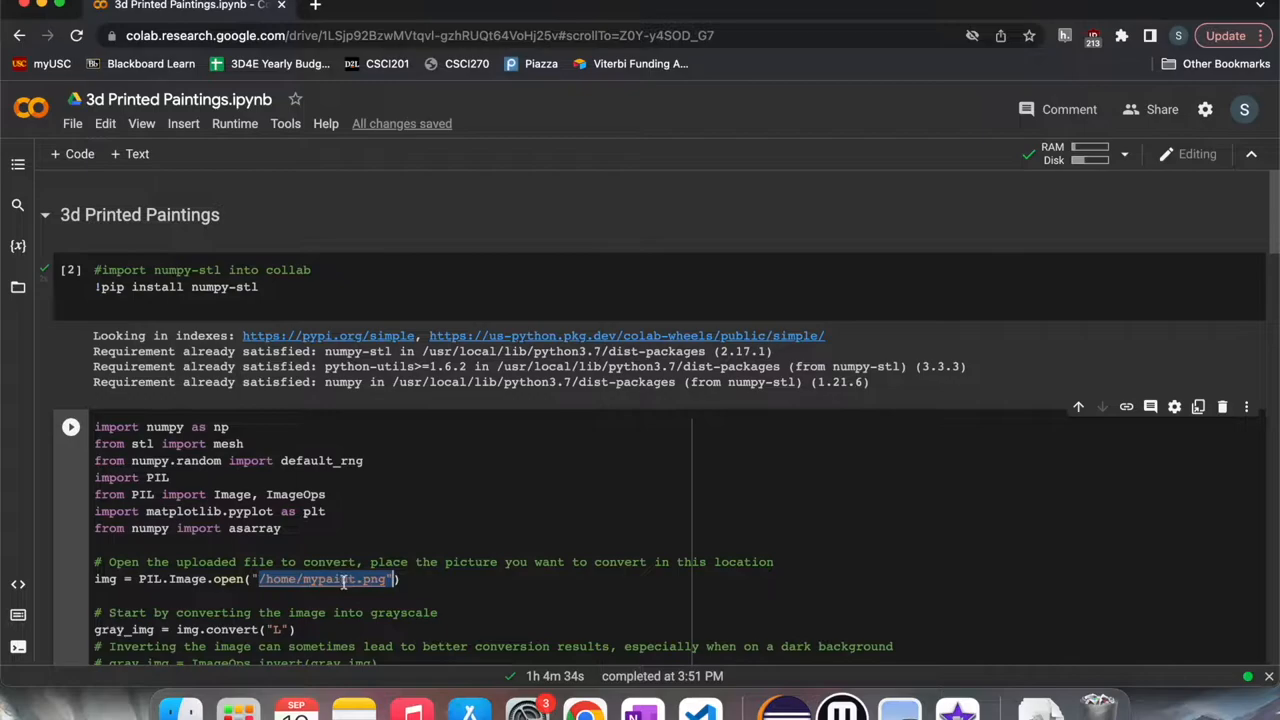
scroll("down", 3)
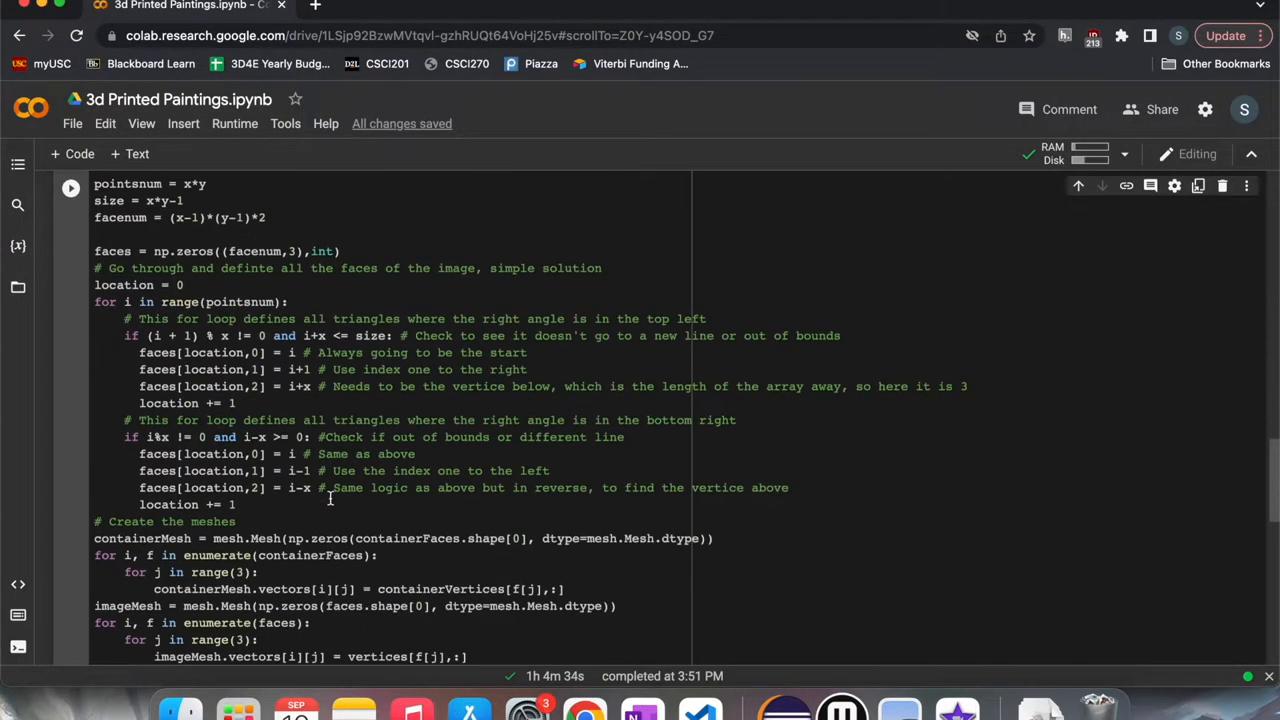
scroll("down", 3)
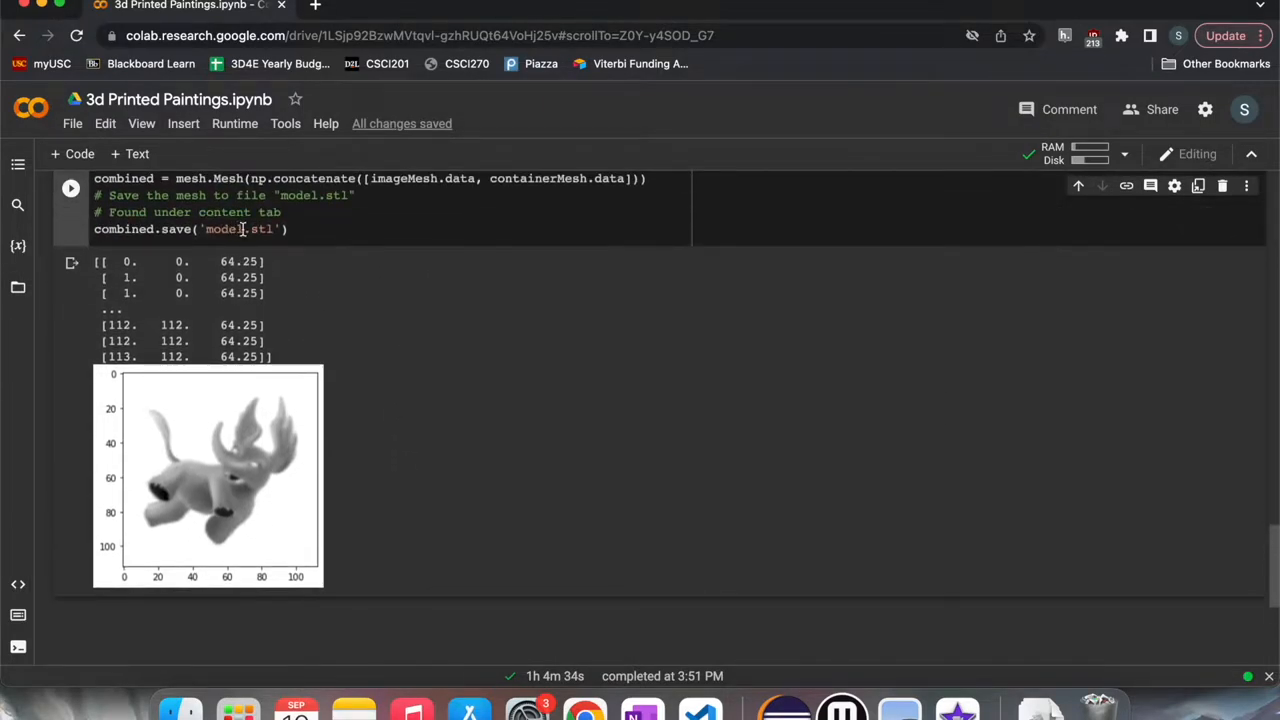
double_click(224, 229)
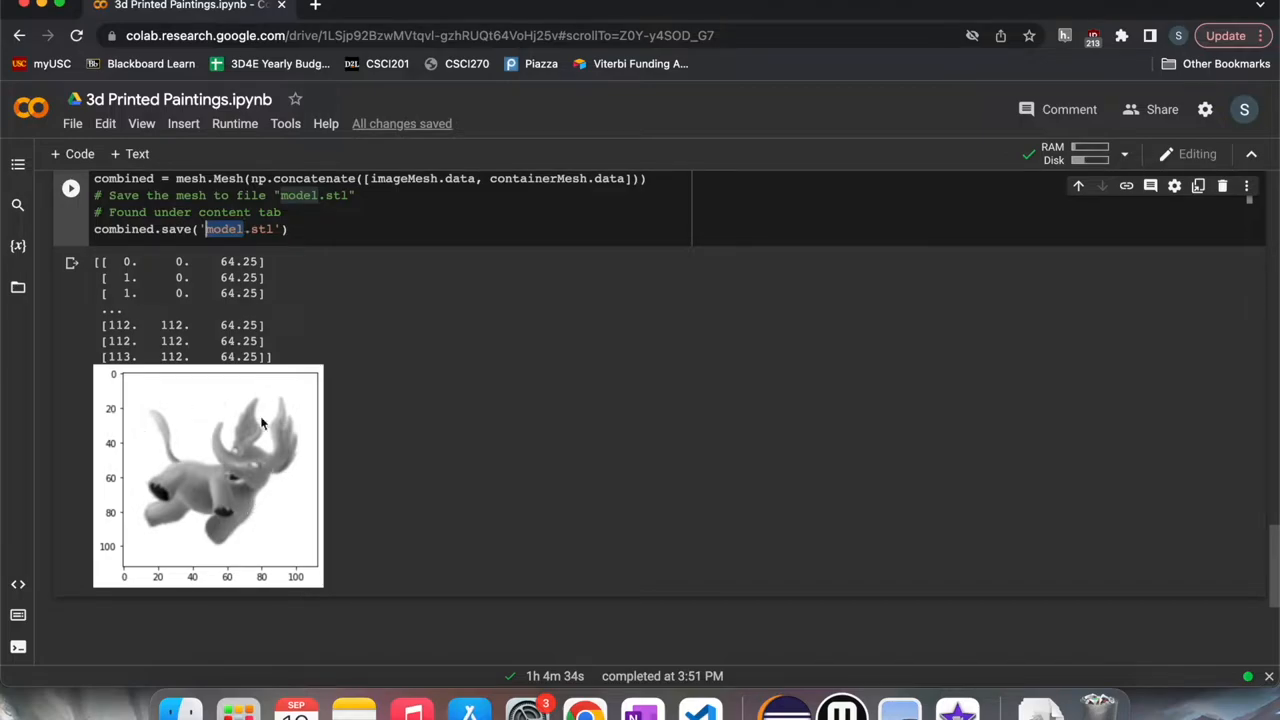
mouse_move(253, 478)
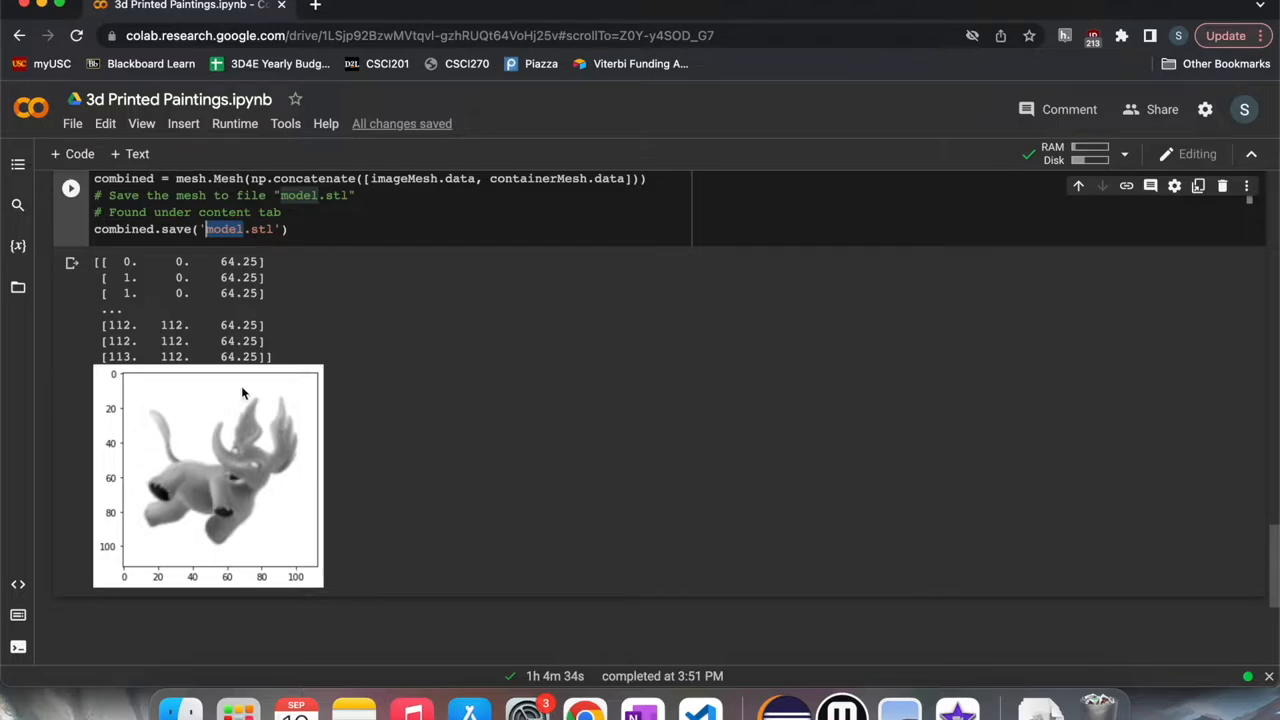
mouse_move(474, 368)
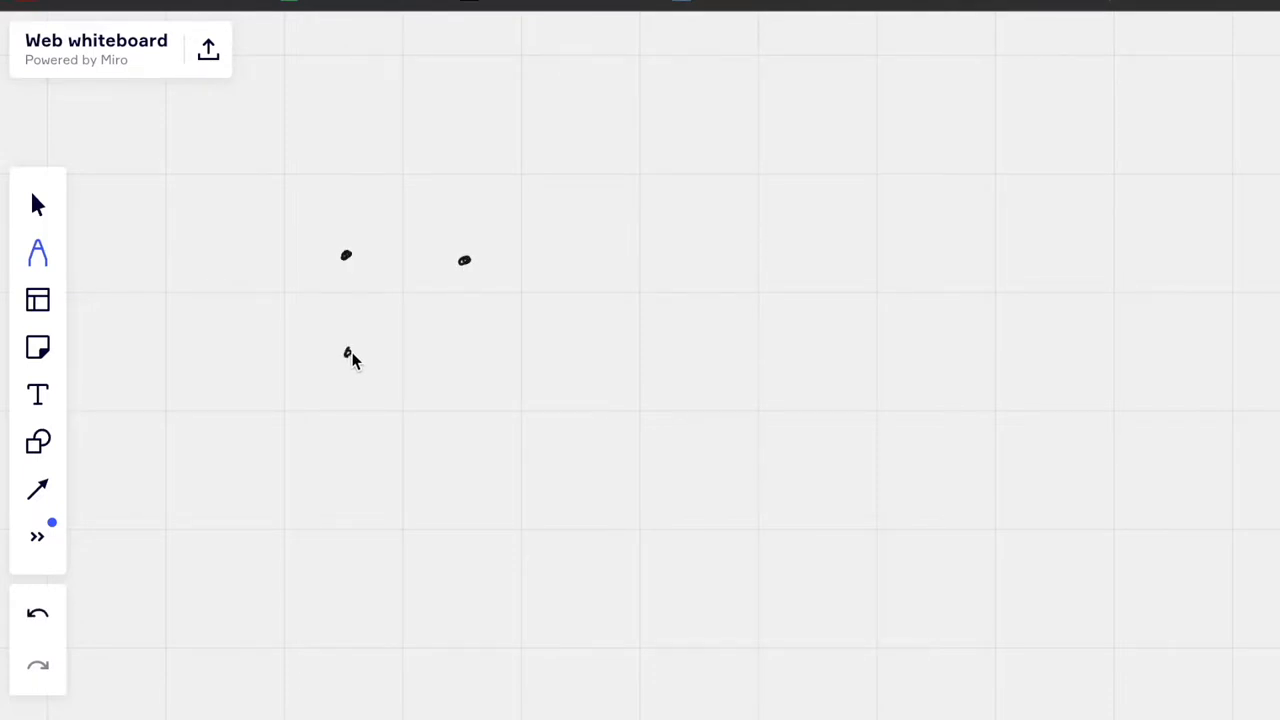
mouse_move(460, 365)
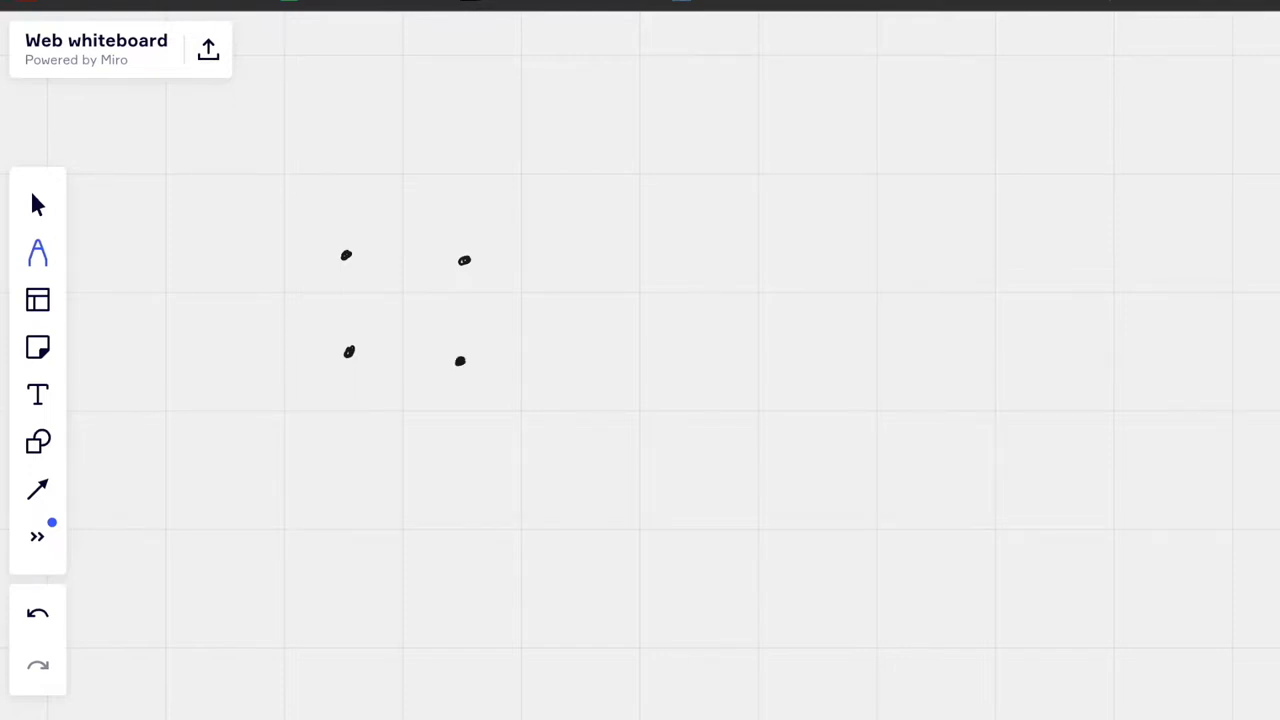
Join the dots into a square with a diagonal, and draw an arrow at the top-right dot
left_click_drag(463, 262, 461, 360)
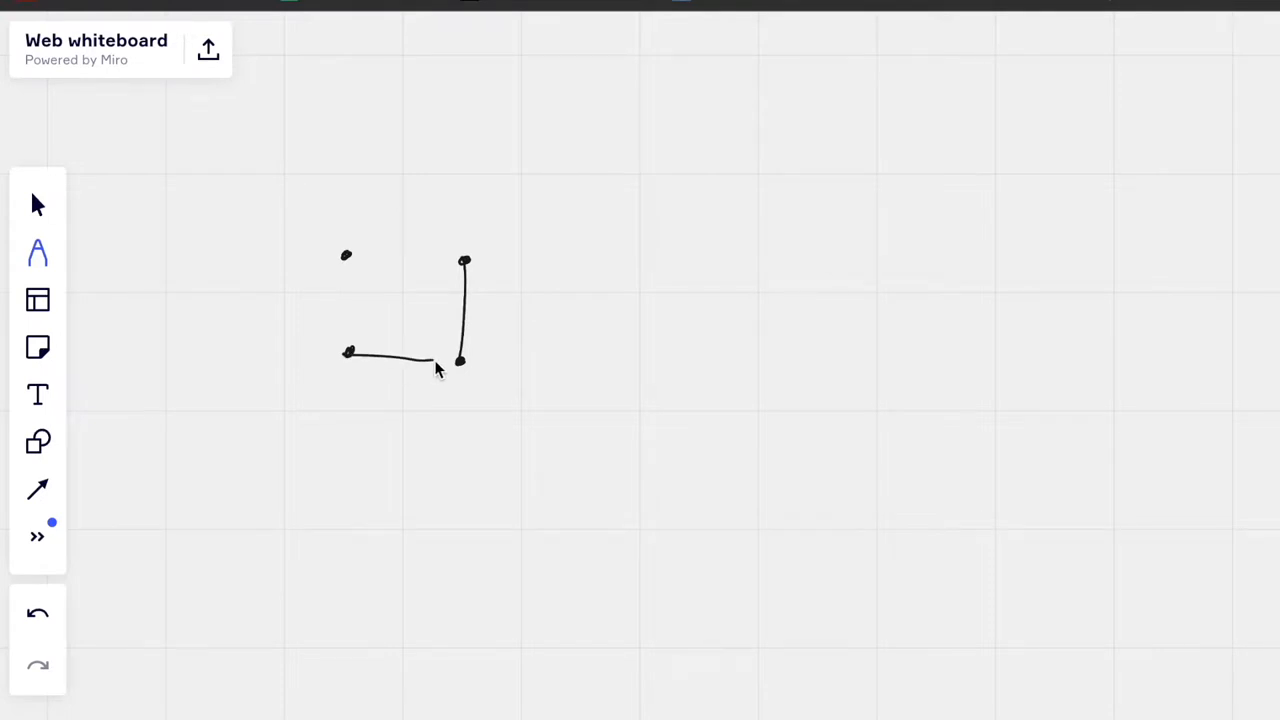
left_click_drag(348, 353, 464, 260)
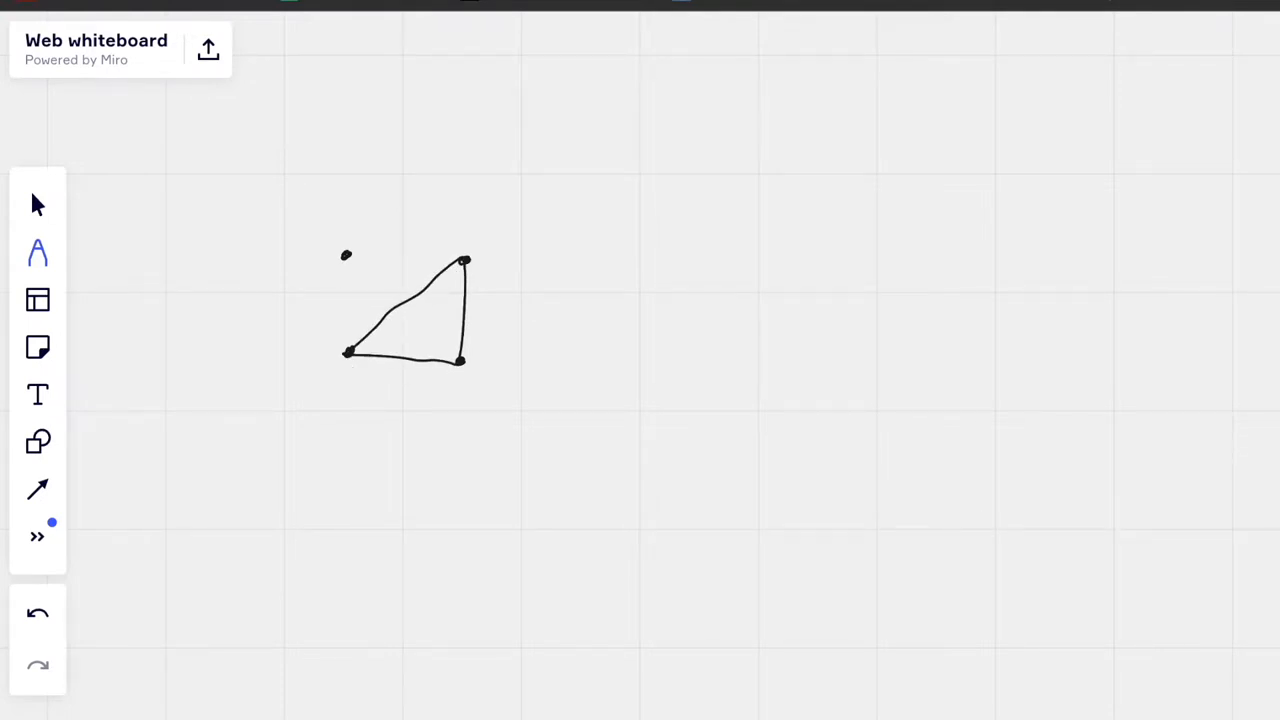
left_click_drag(345, 255, 345, 352)
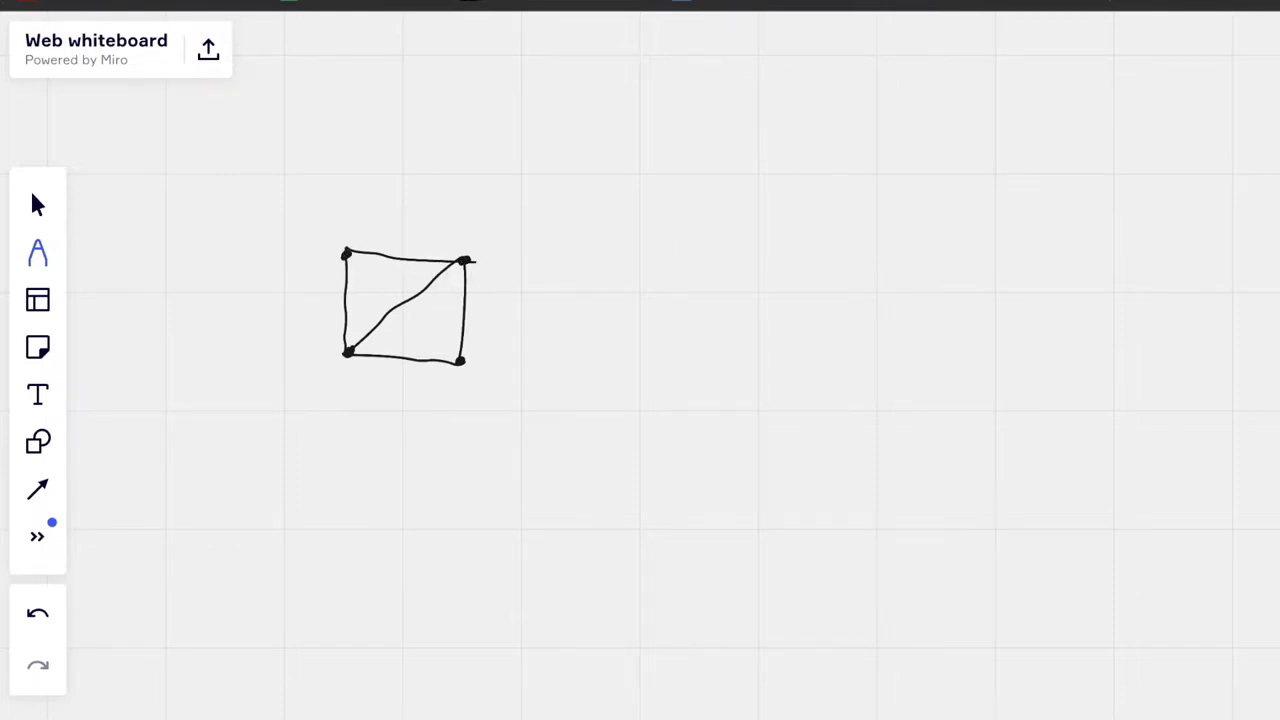
left_click_drag(470, 255, 503, 212)
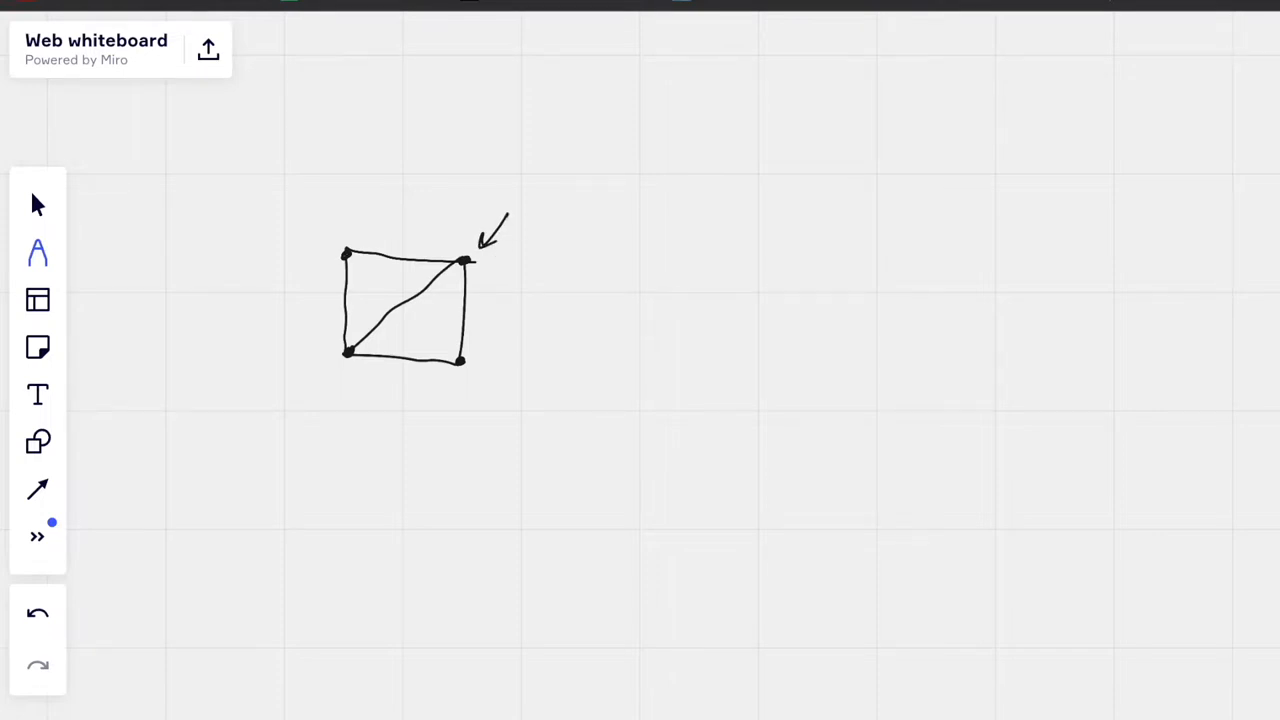
left_click_drag(430, 320, 515, 295)
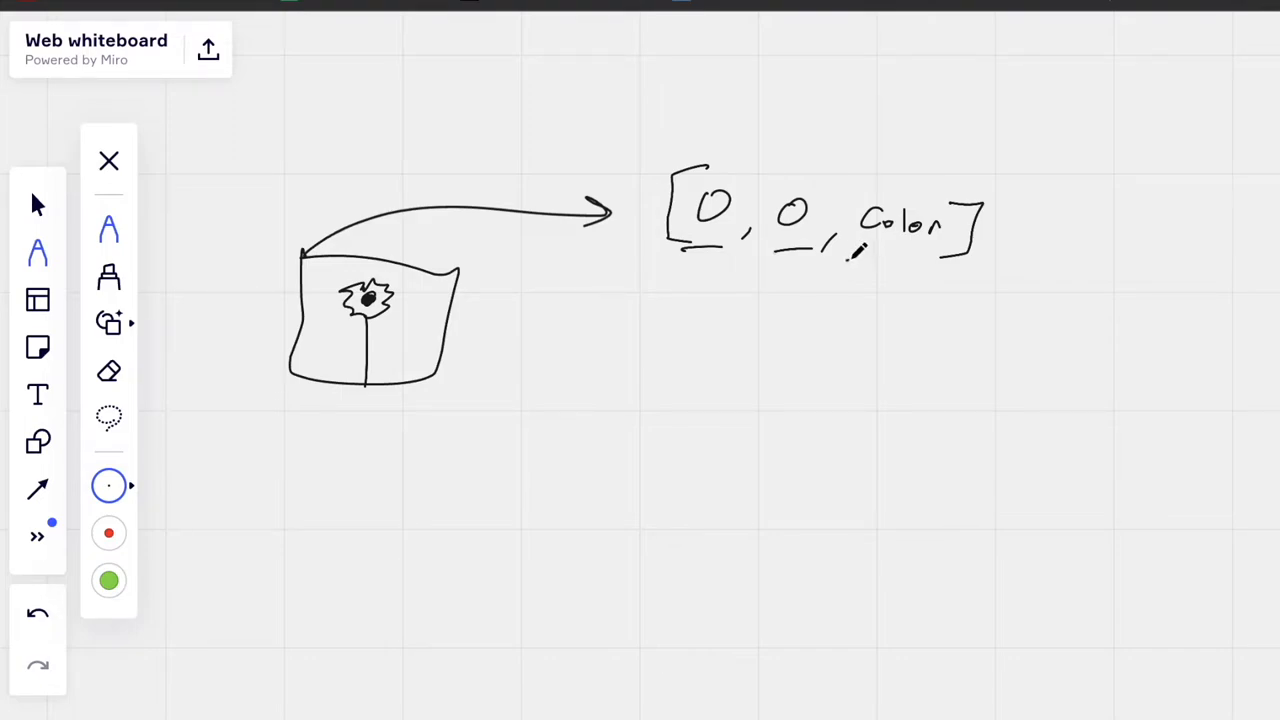
Underline the Color entry in [0, 0, Color] and start four dots for a new grid
left_click_drag(850, 255, 945, 262)
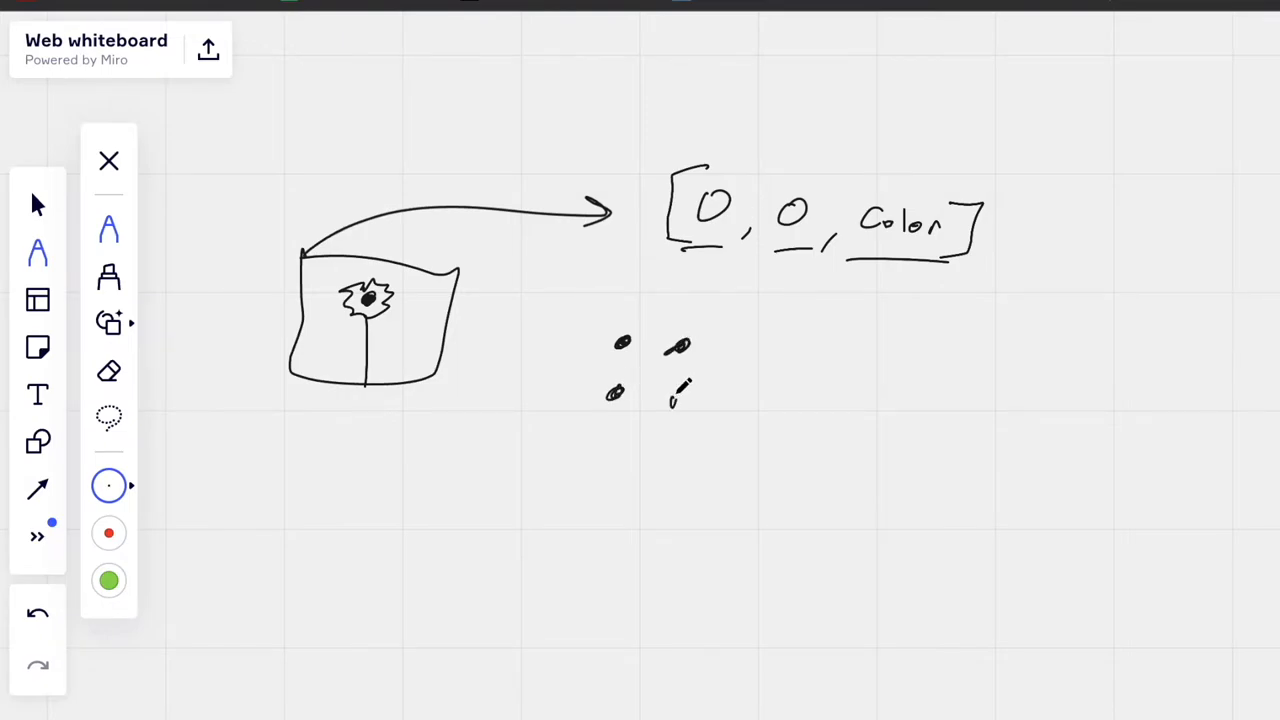
left_click_drag(660, 310, 640, 365)
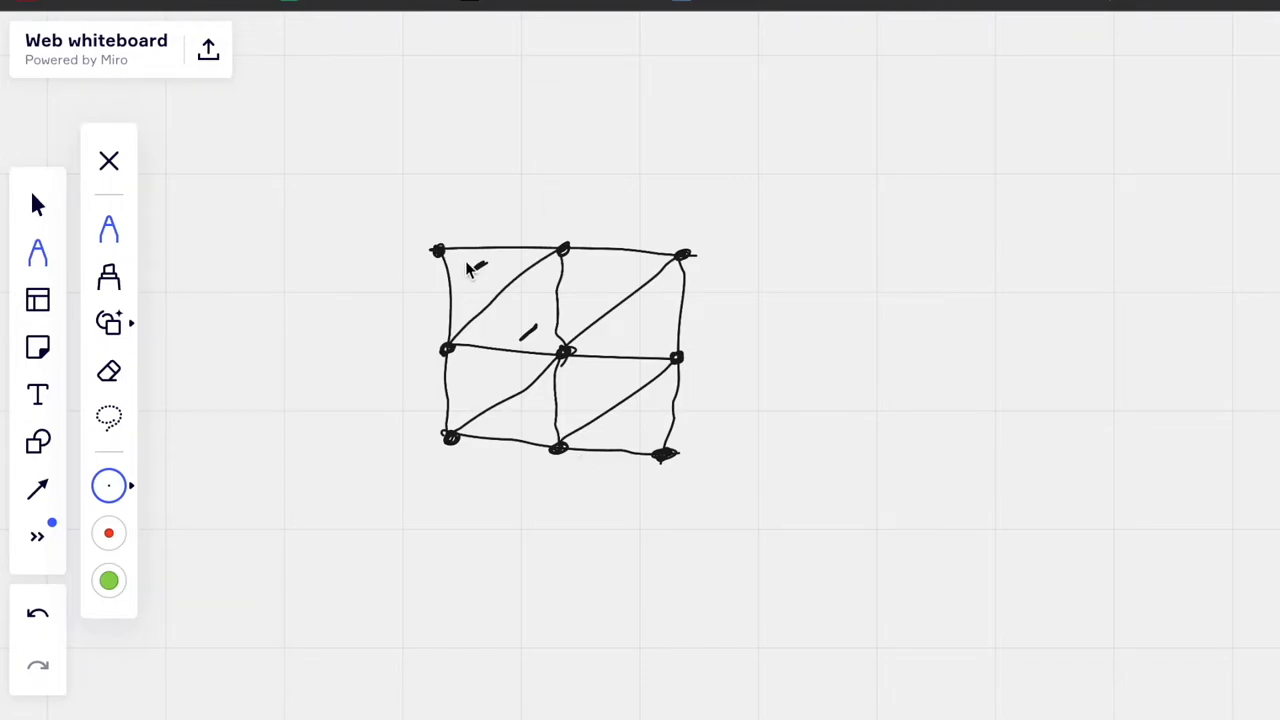
Add tick marks to the grid triangles and draw an arrow above the grid
left_click_drag(465, 268, 485, 262)
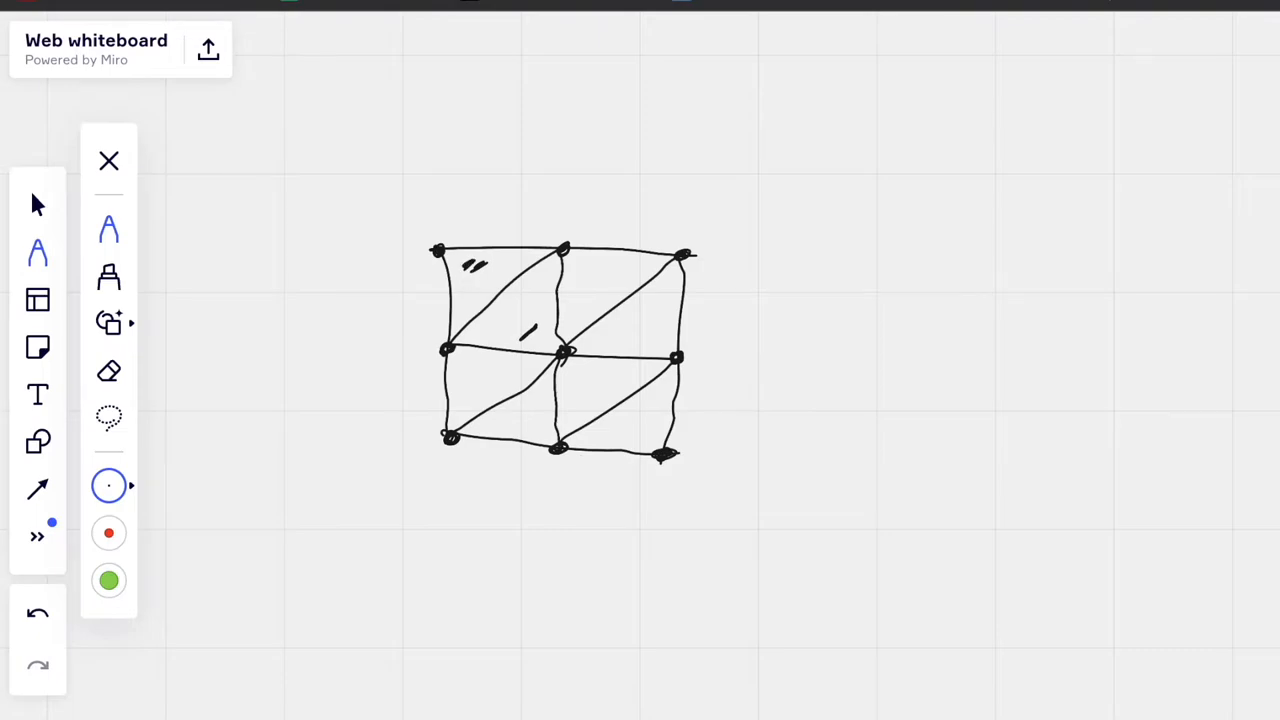
left_click_drag(525, 340, 538, 325)
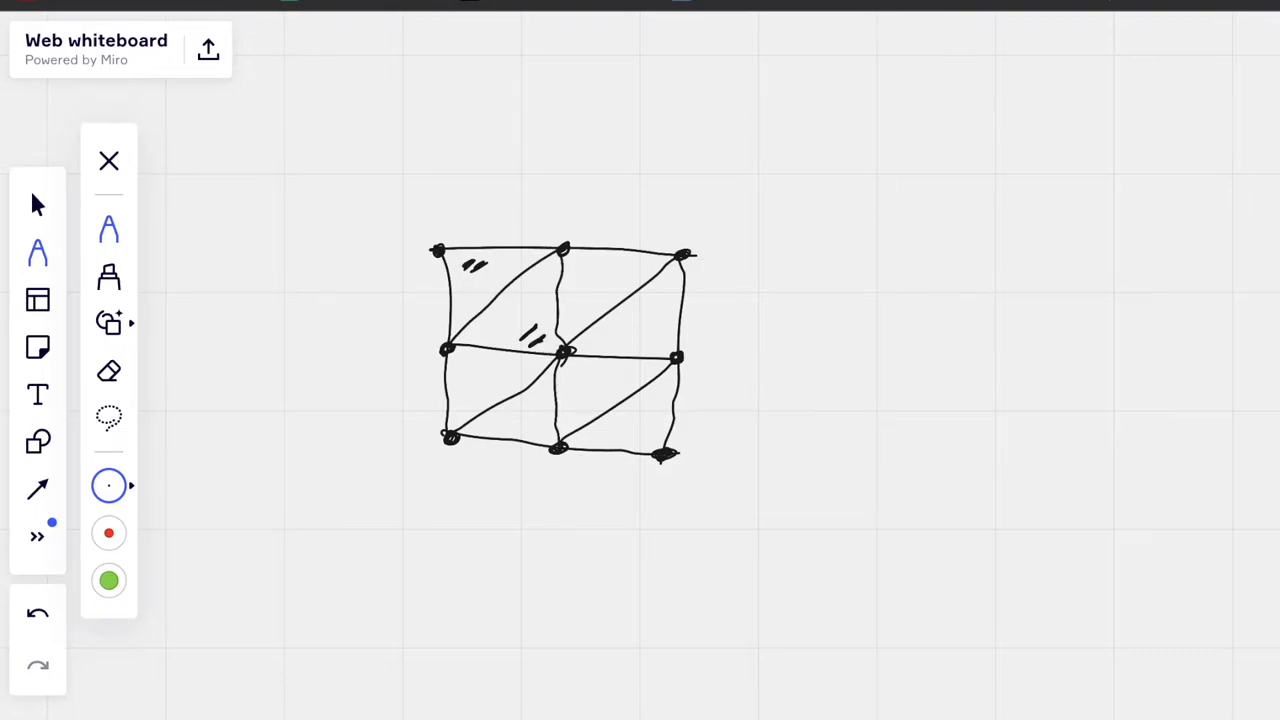
left_click_drag(487, 218, 558, 205)
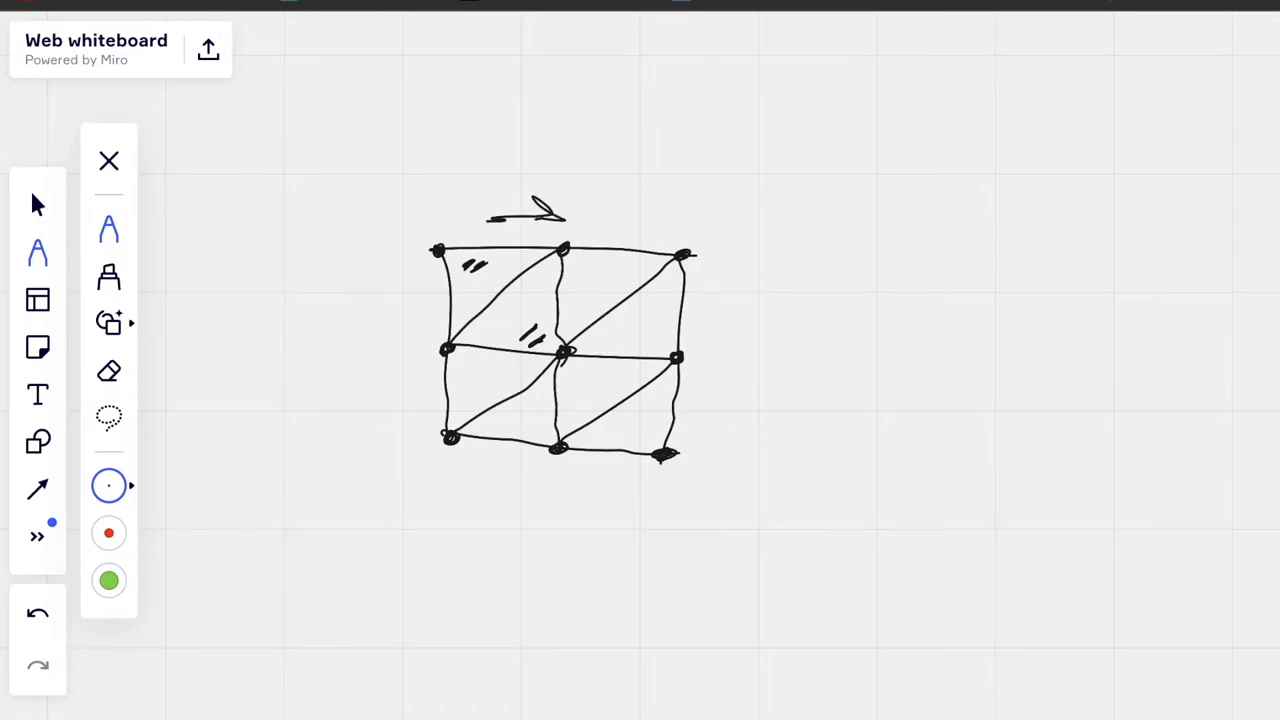
left_click_drag(410, 255, 420, 315)
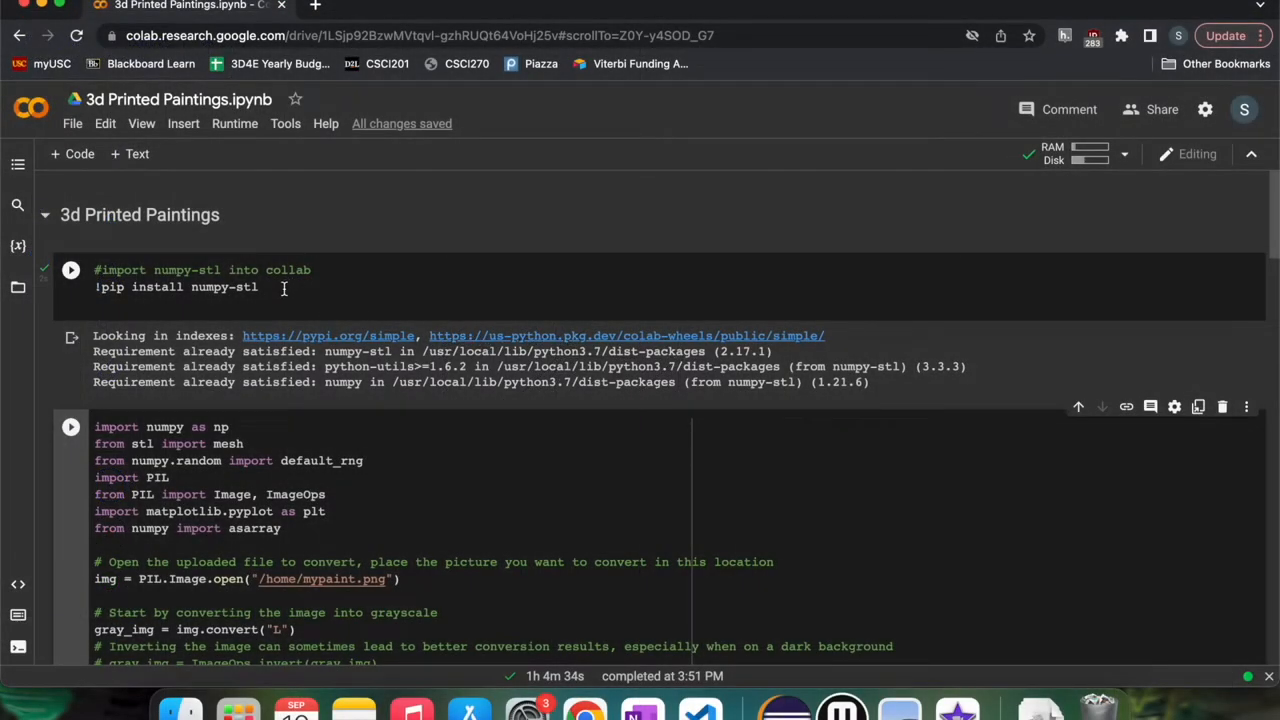
double_click(224, 287)
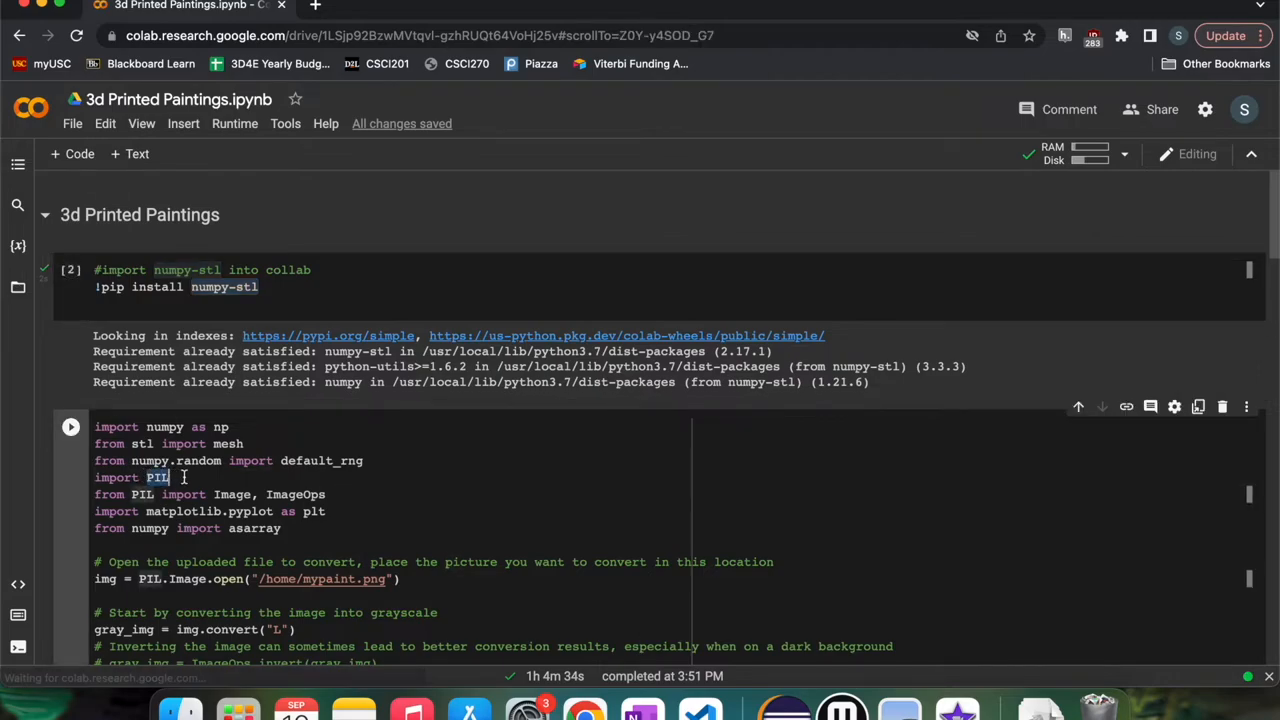
scroll("down", 3)
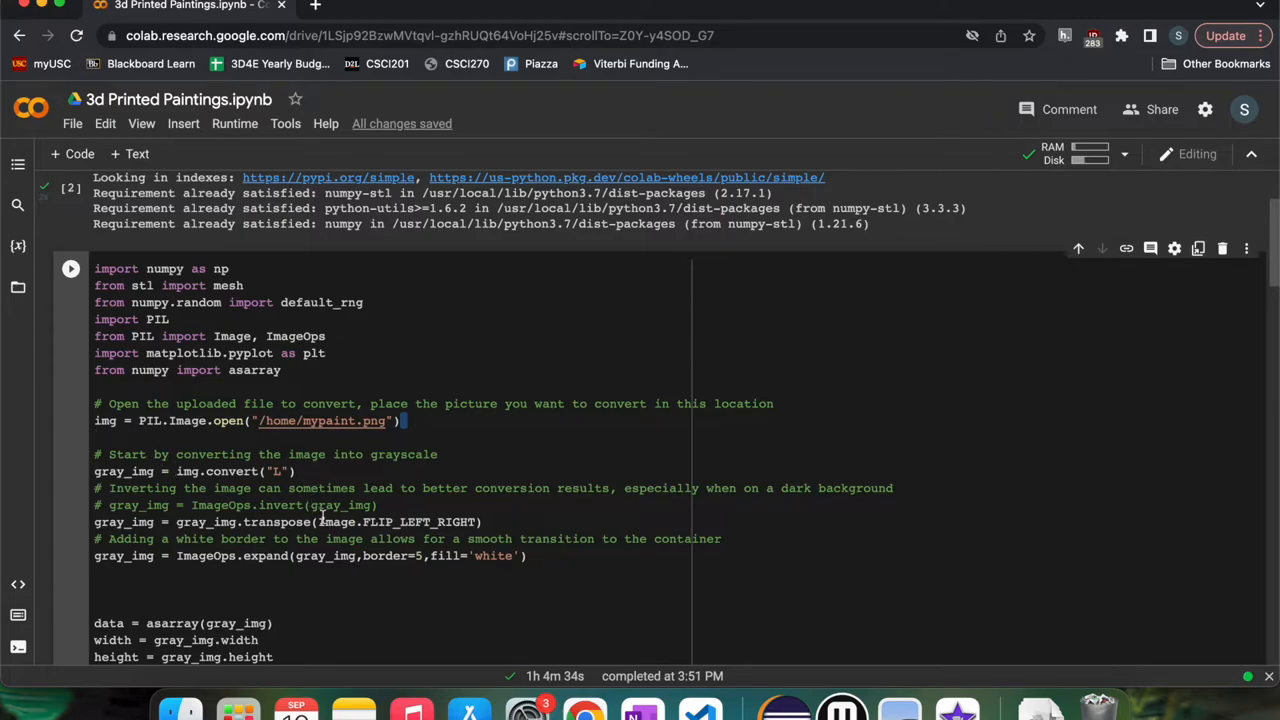
mouse_move(535, 567)
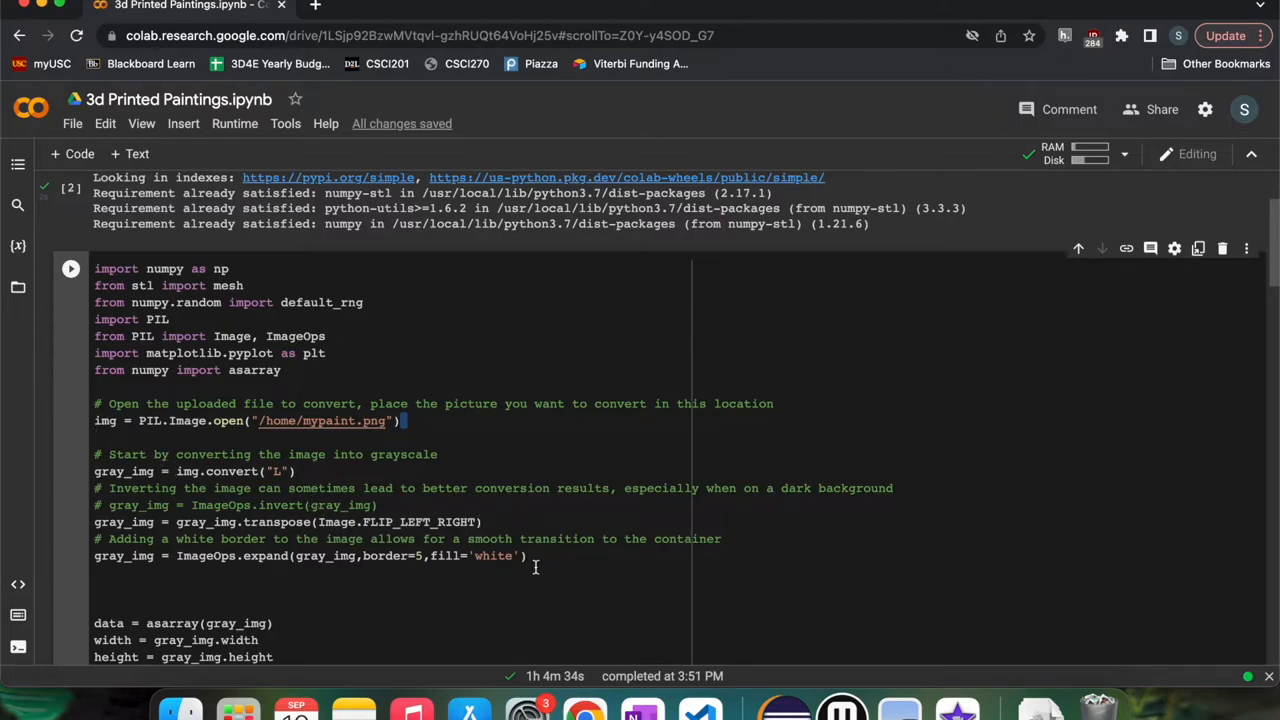
triple_click(300, 555)
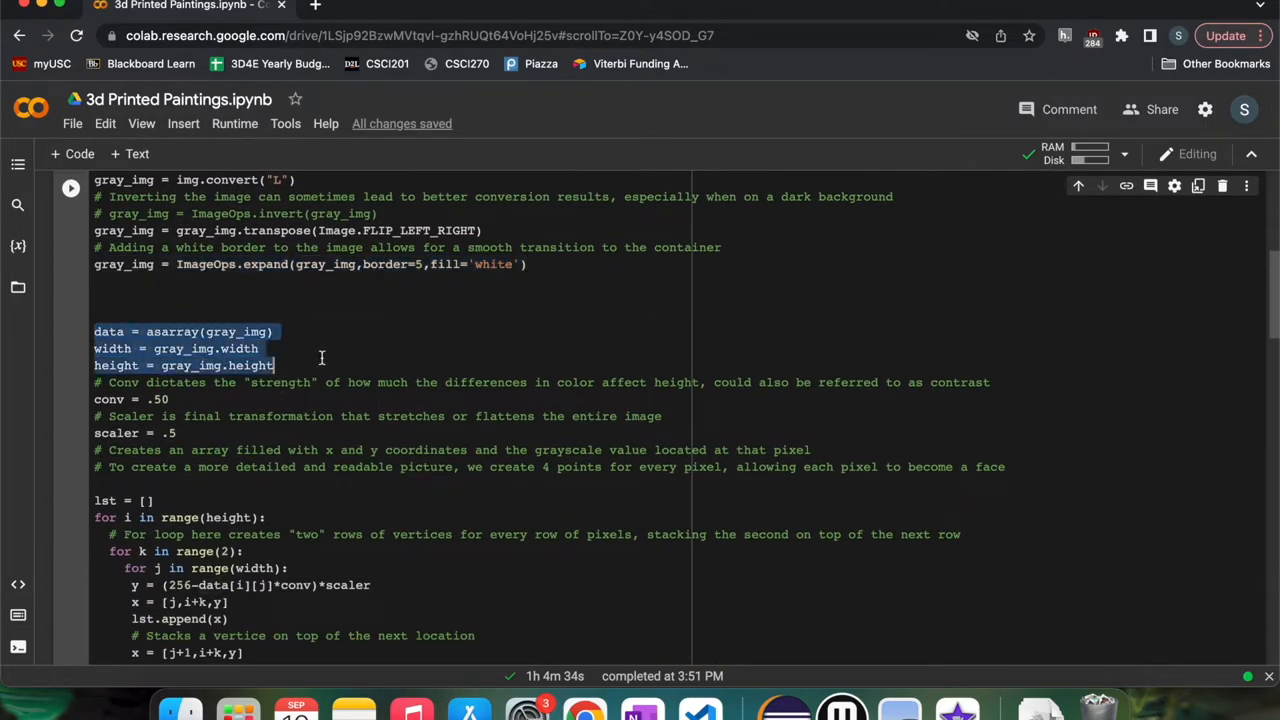
scroll("down", 3)
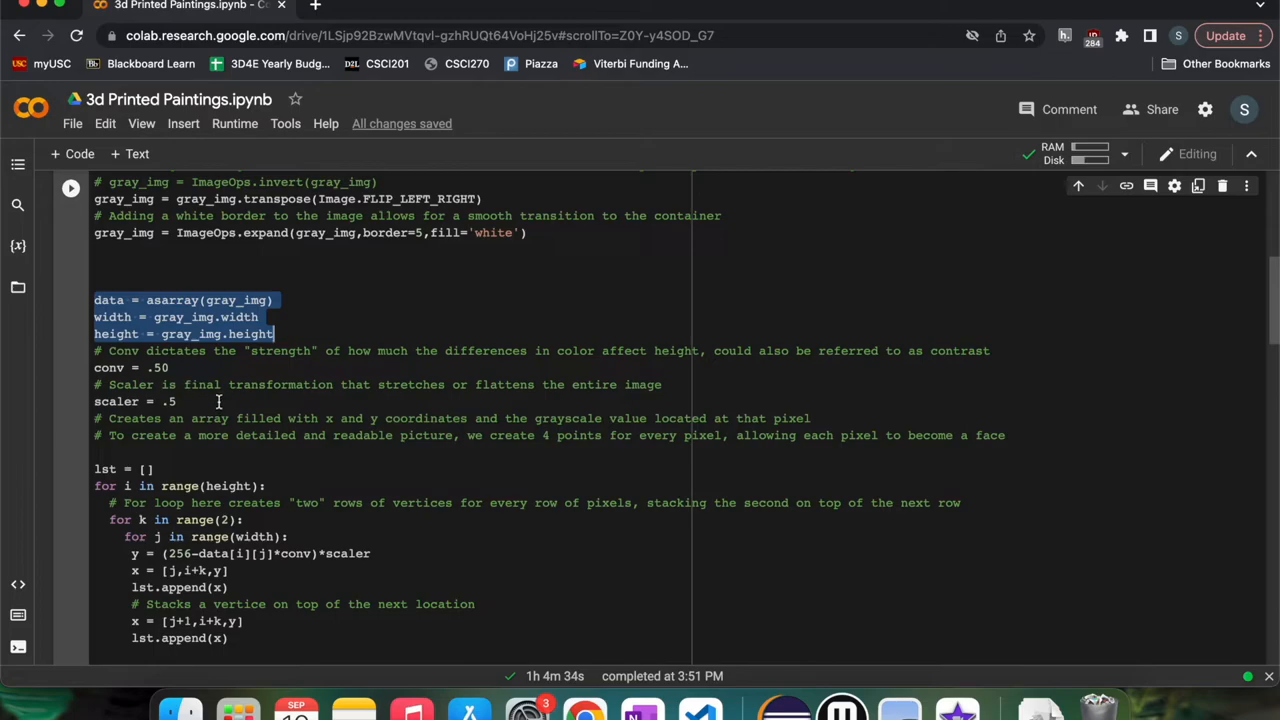
mouse_move(225, 401)
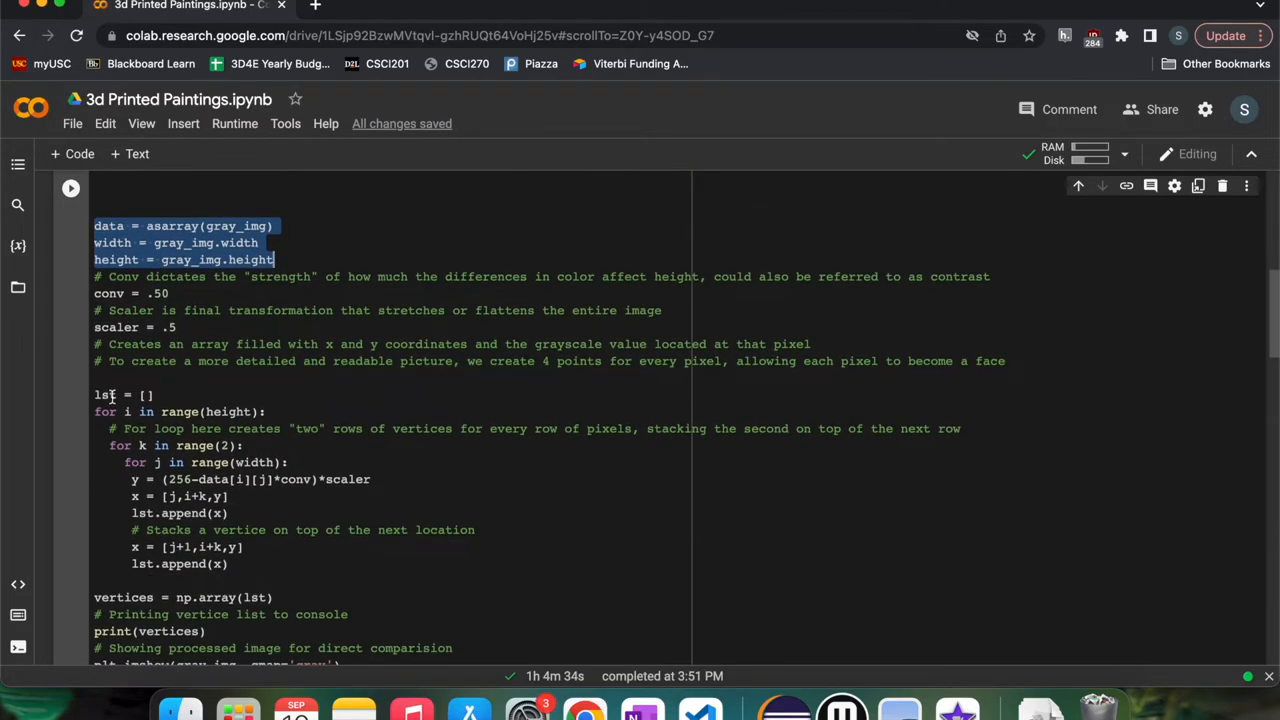
left_click_drag(94, 394, 260, 530)
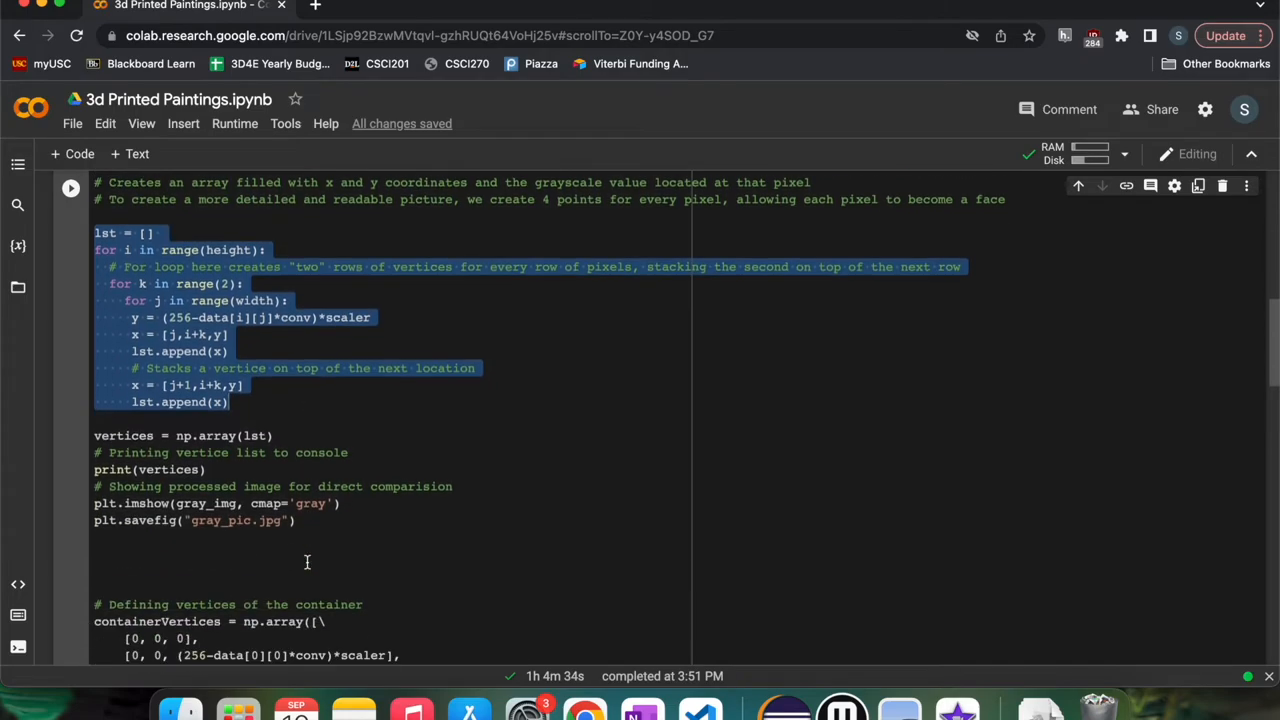
scroll("down", 3)
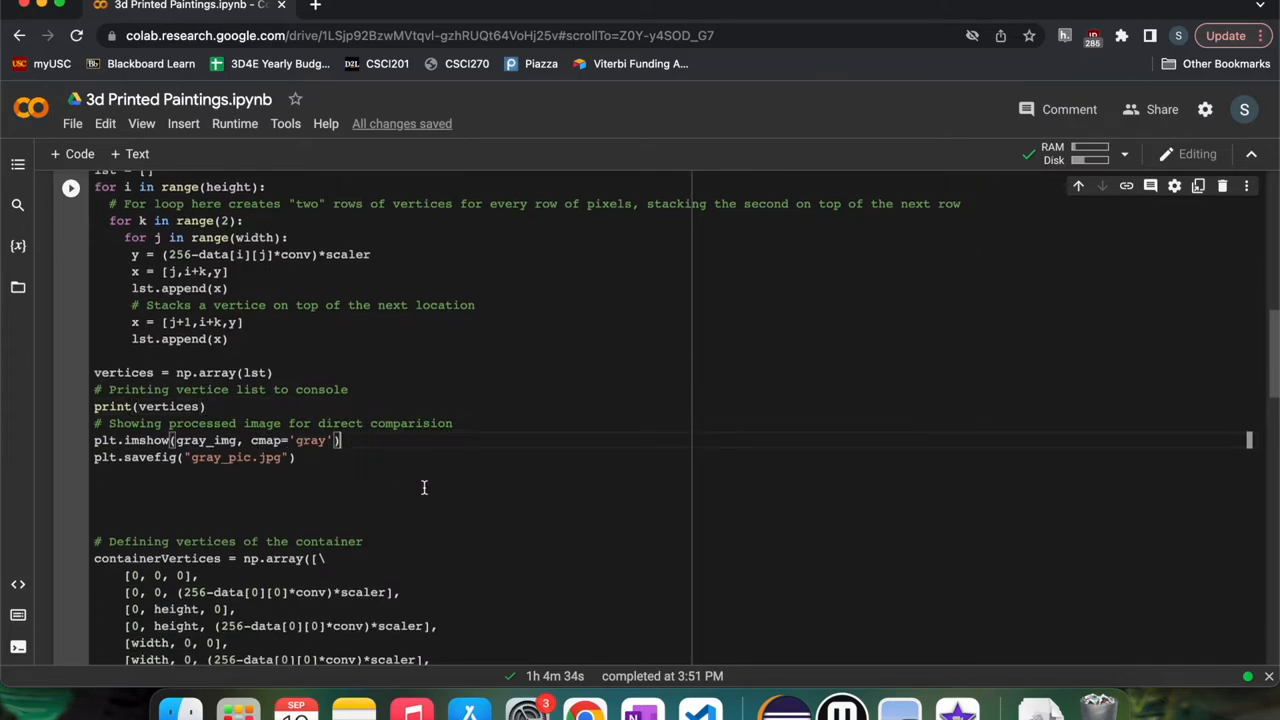
scroll("down", 3)
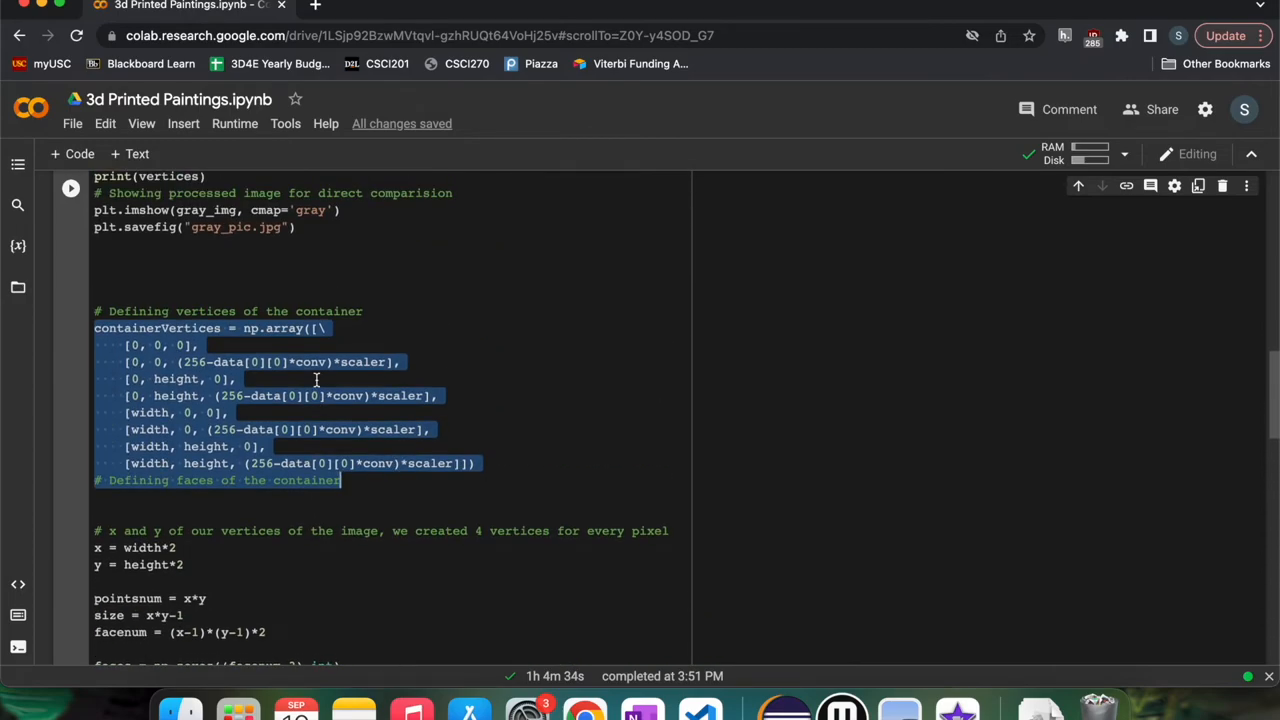
scroll("down", 3)
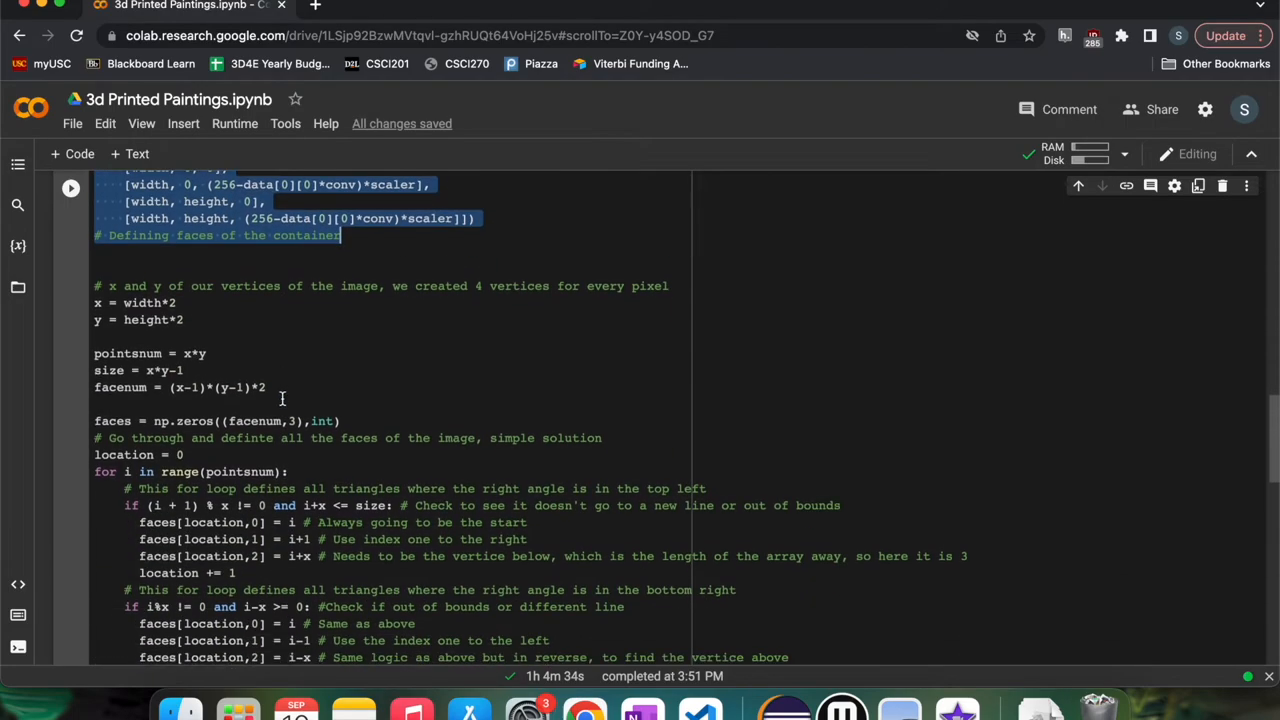
scroll("down", 3)
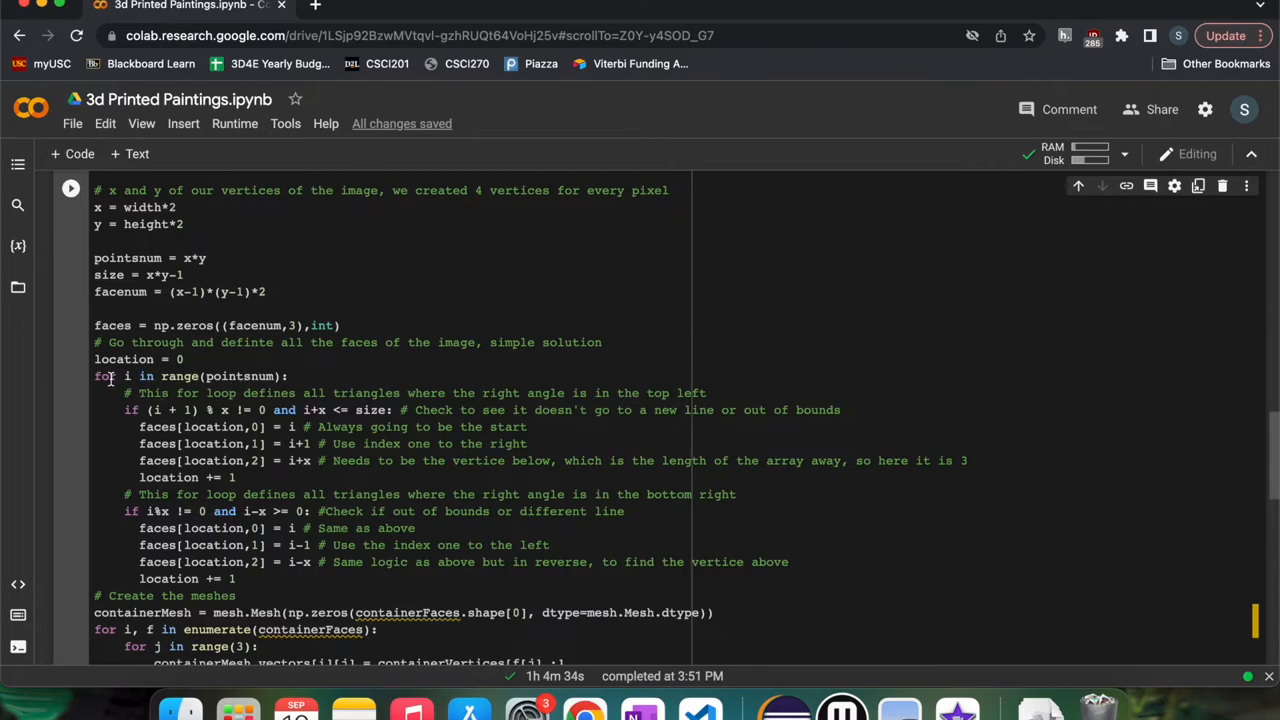
triple_click(190, 376)
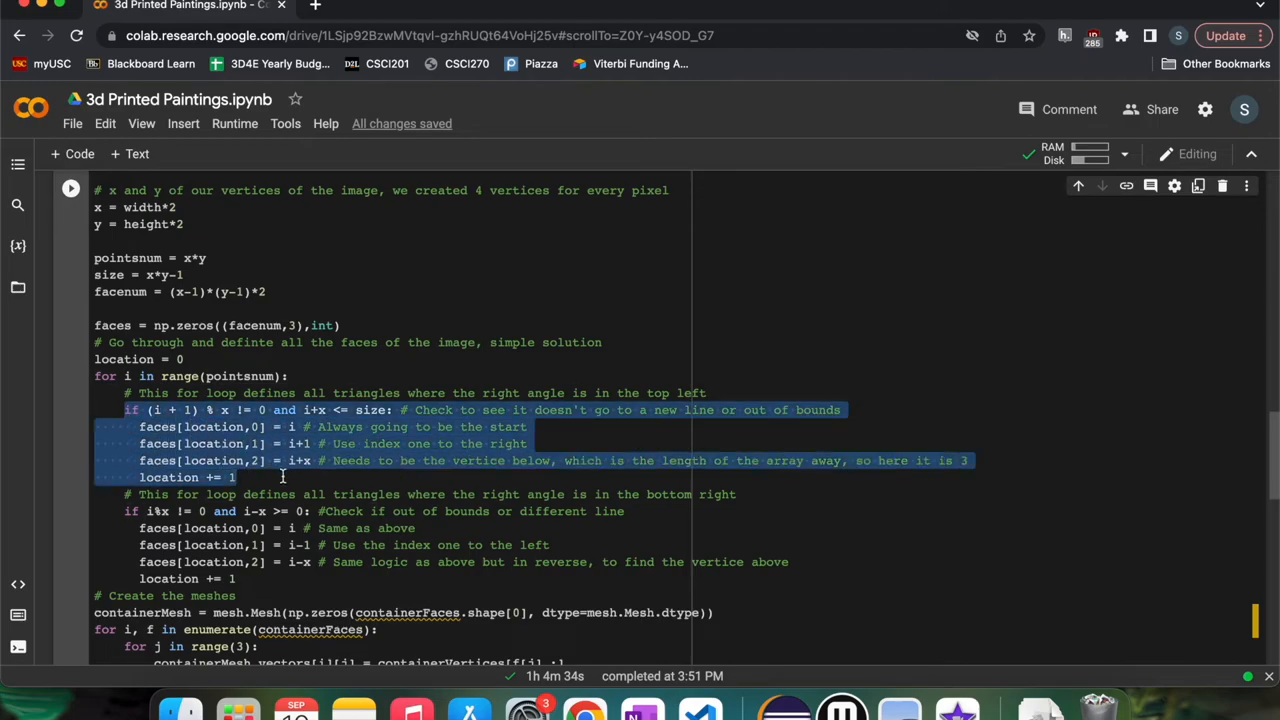
left_click(130, 511)
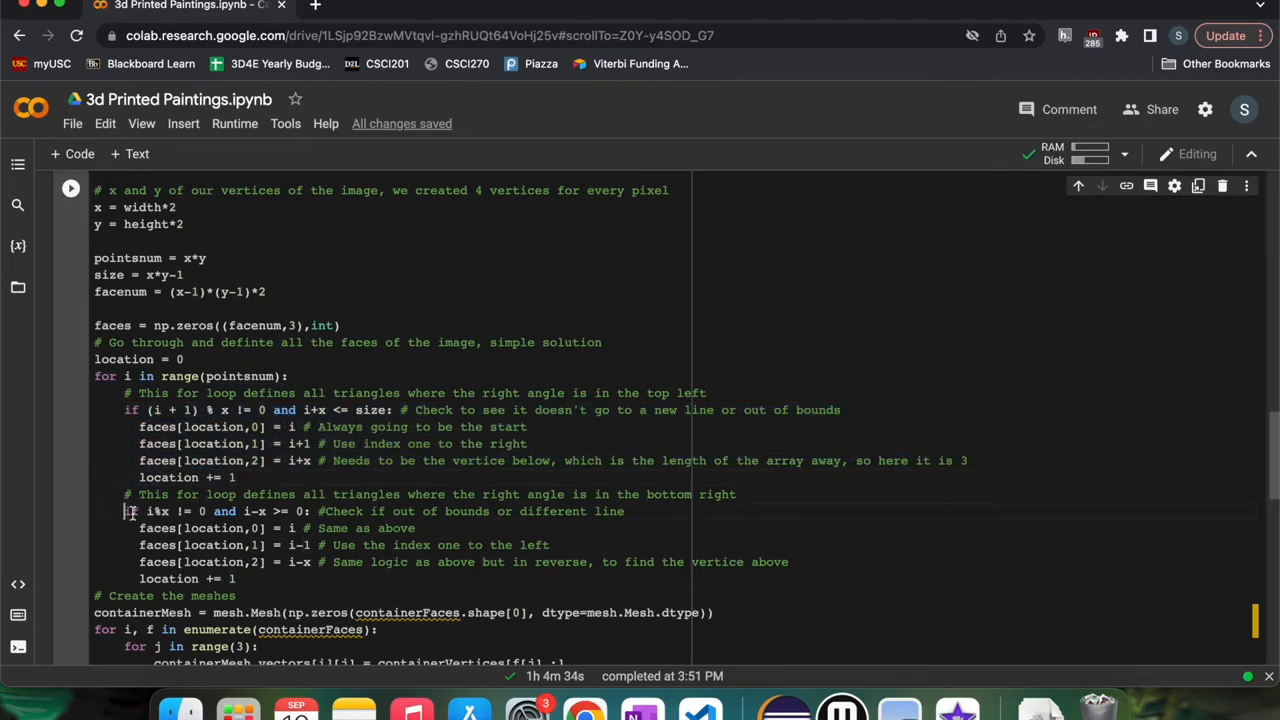
left_click_drag(130, 511, 235, 578)
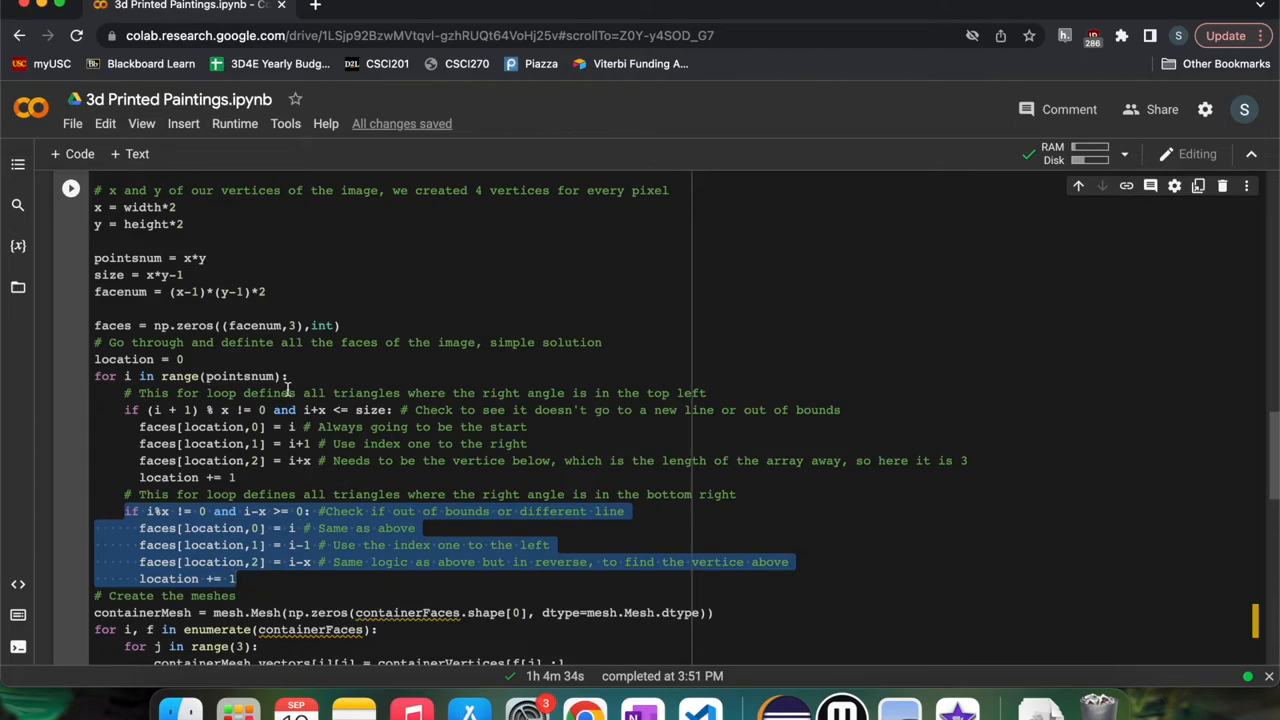
scroll("down", 3)
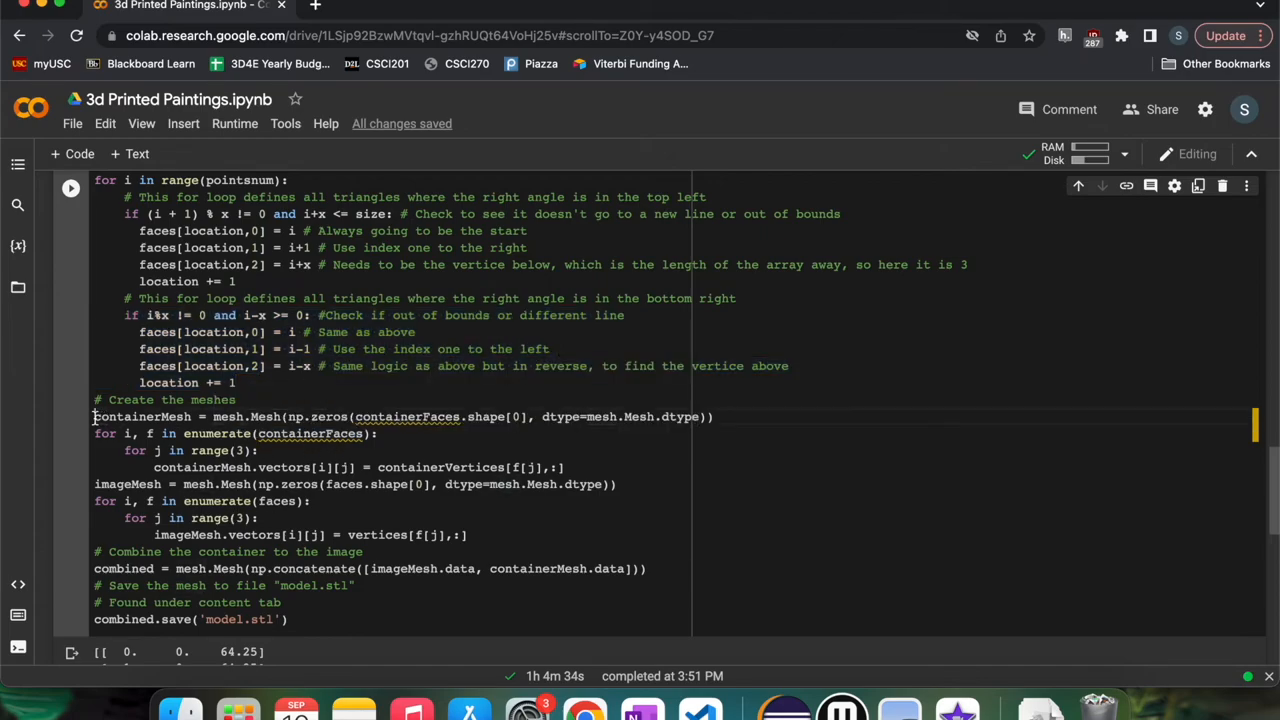
left_click_drag(94, 417, 468, 534)
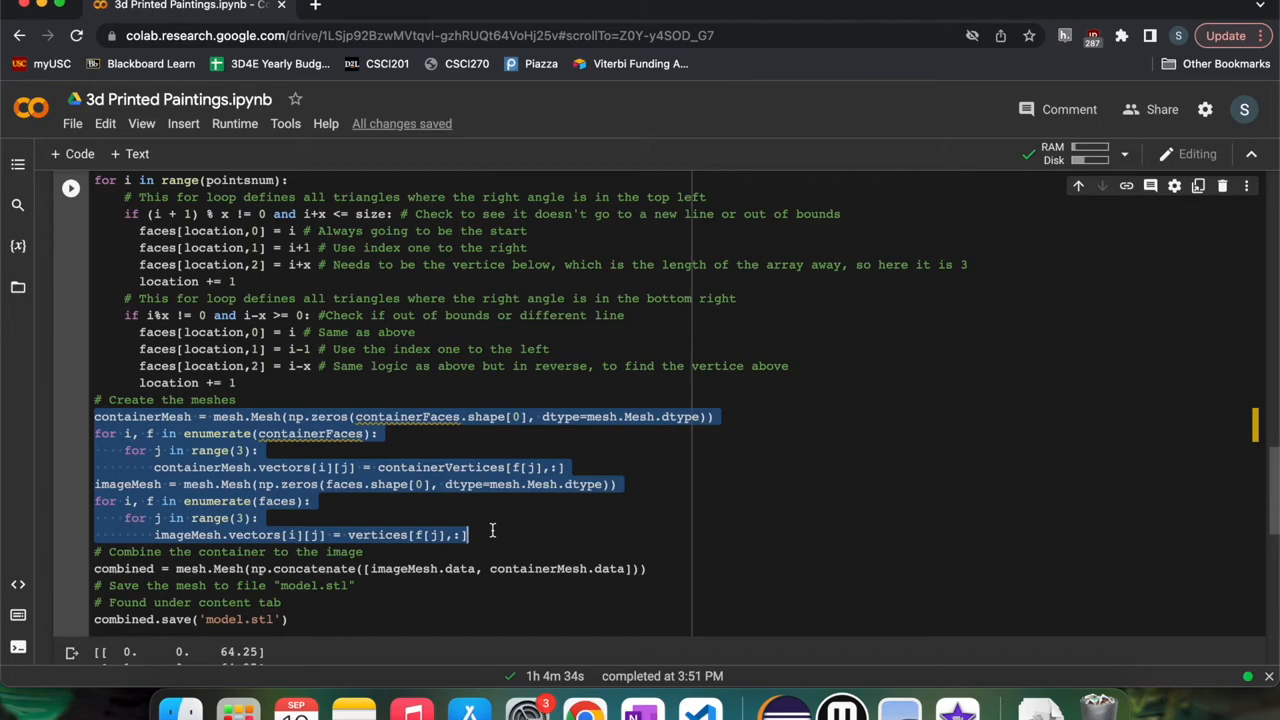